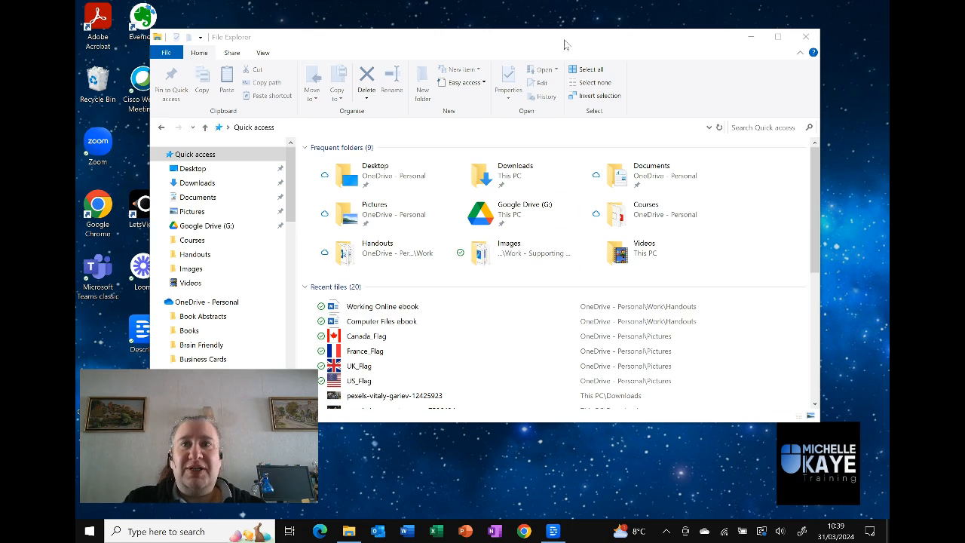
Visit Images, then OneDrive - Personal, ending on This PC's seven folders and two drives.
left_click(372, 175)
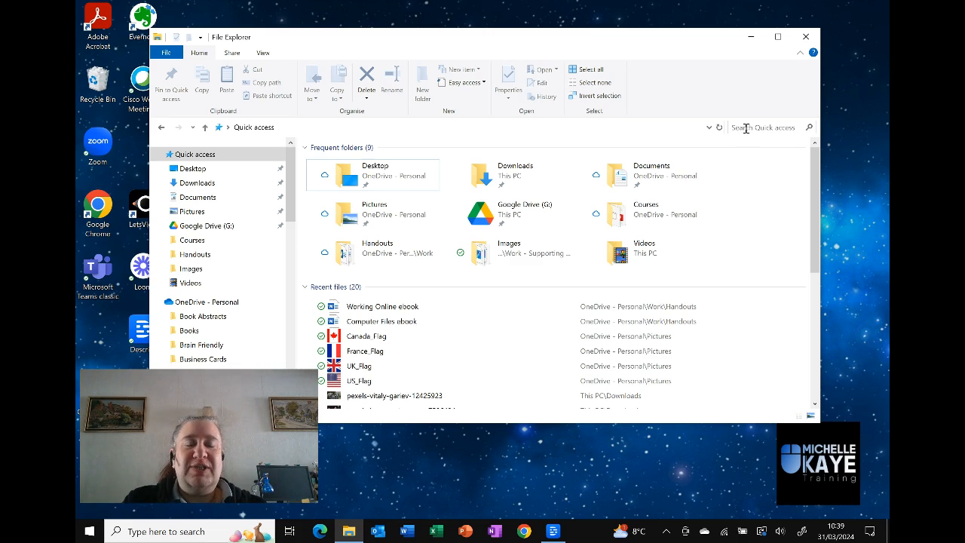
mouse_move(770, 144)
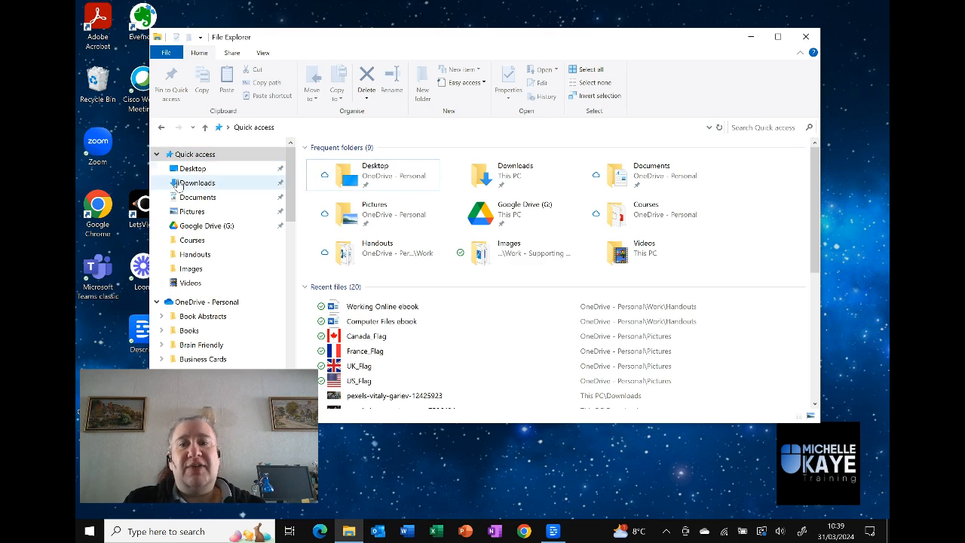
left_click(193, 153)
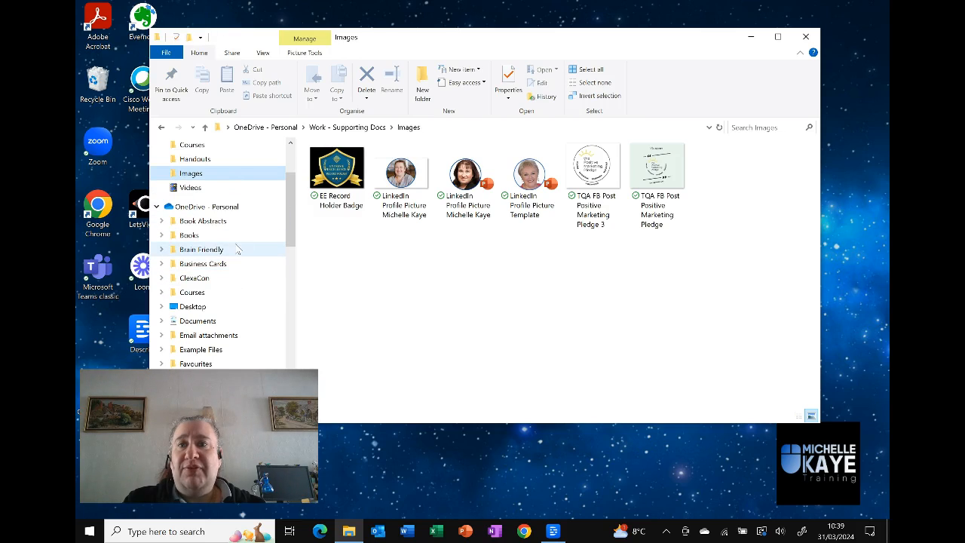
left_click(204, 206)
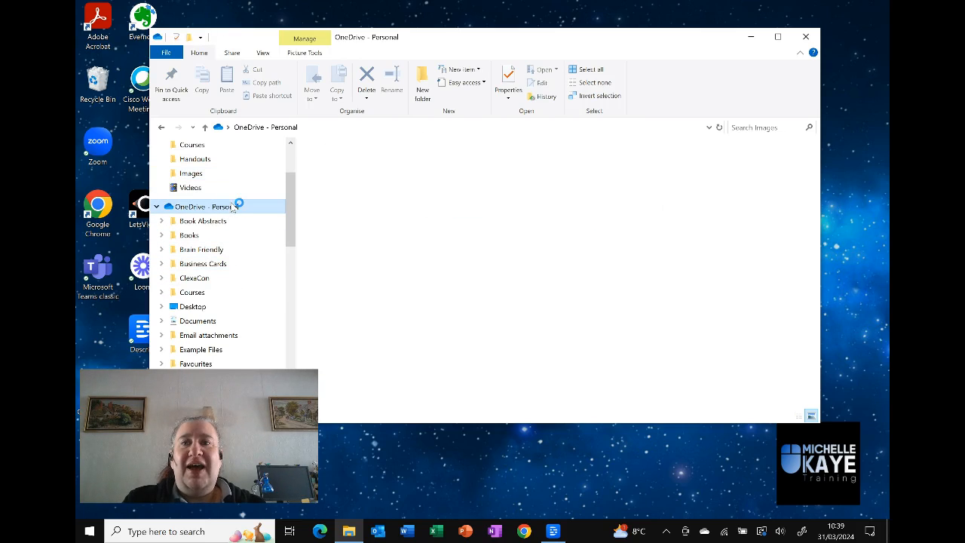
left_click(206, 206)
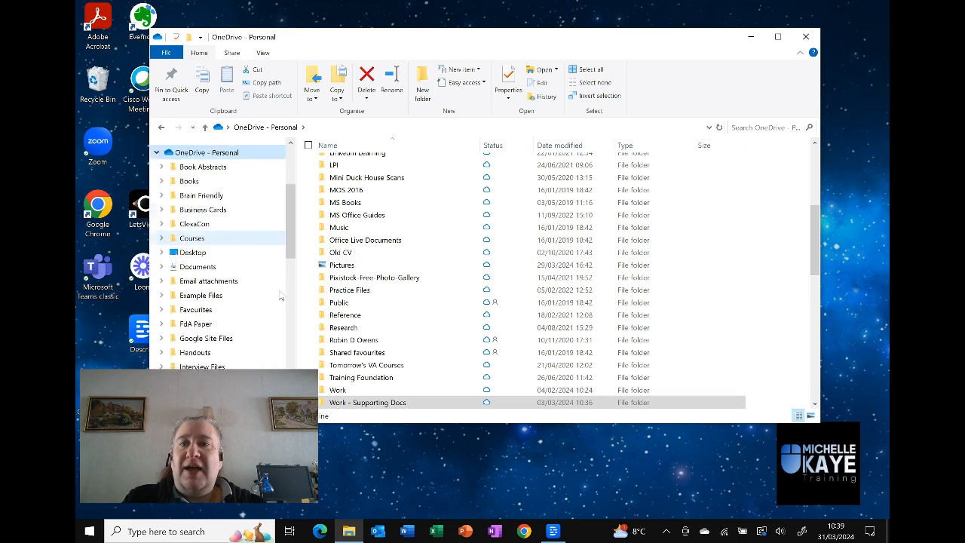
scroll("down", 3)
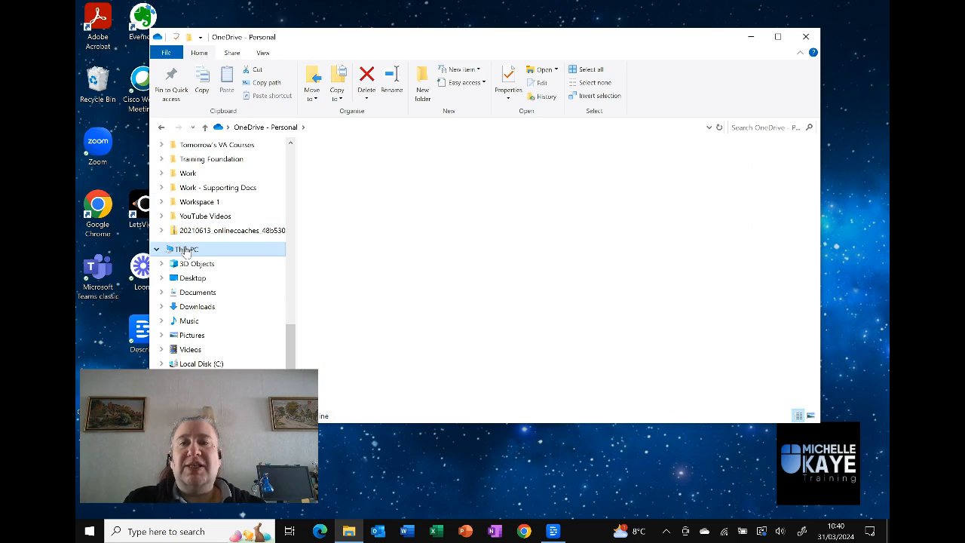
left_click(187, 249)
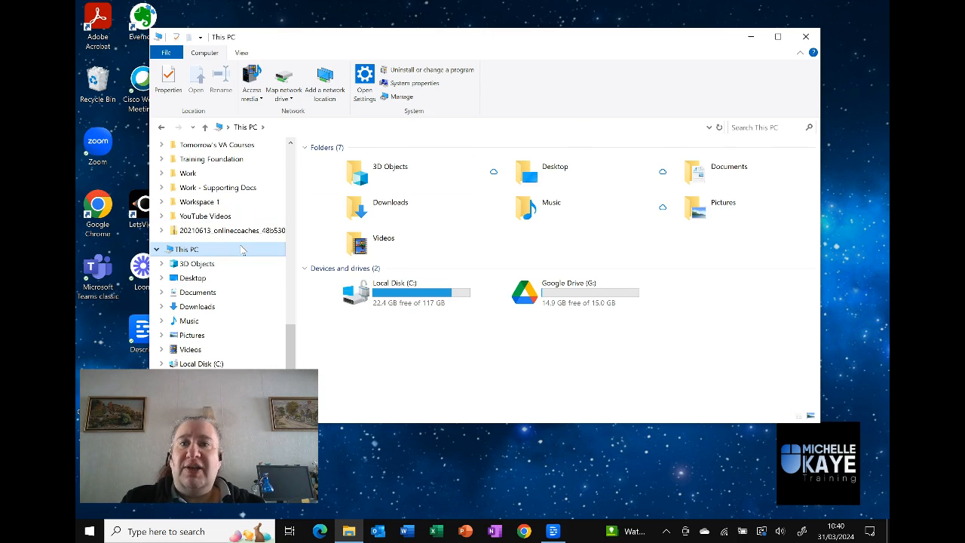
Scroll through the Handouts folder's fifteen ebook and handout files.
scroll("down", 3)
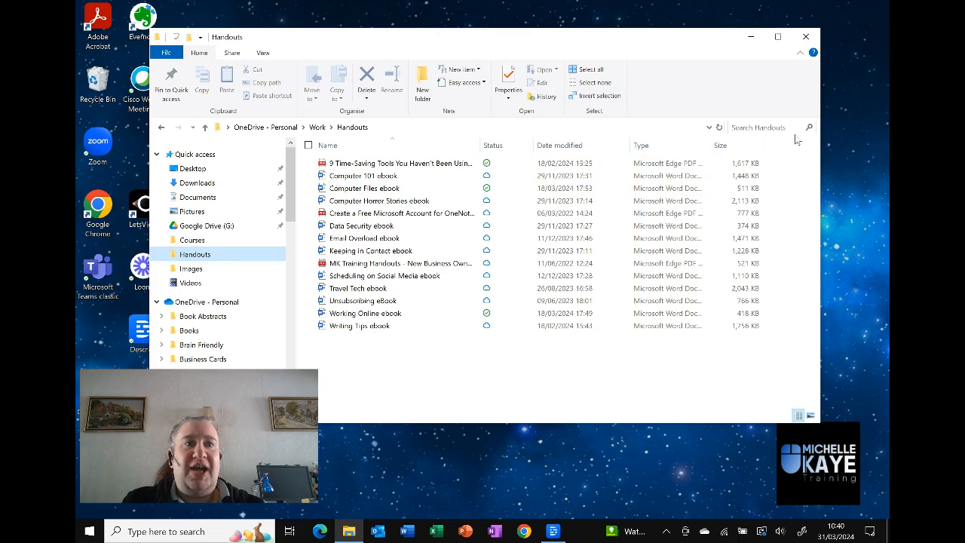
mouse_move(475, 366)
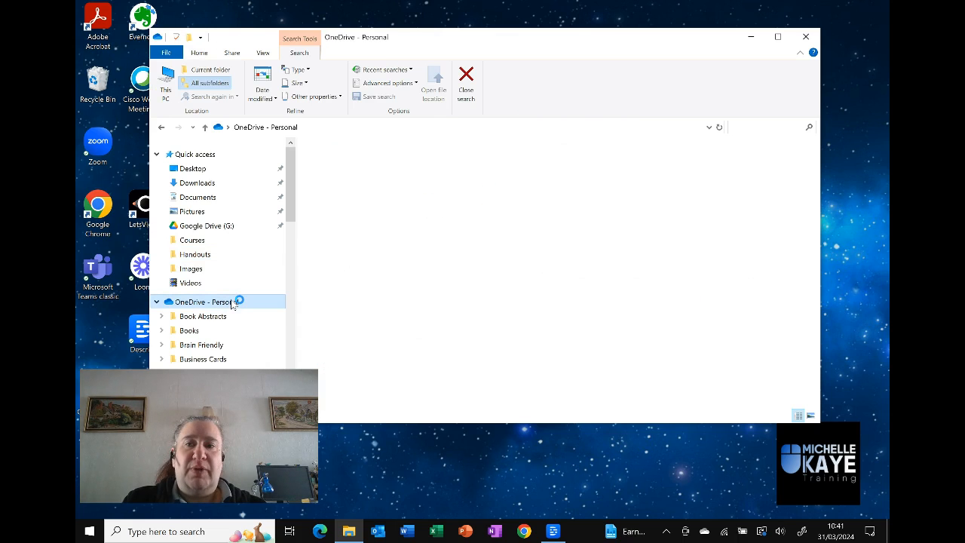
Start a 'computer' search from the OneDrive - Personal search box.
left_click(206, 302)
type("computer")
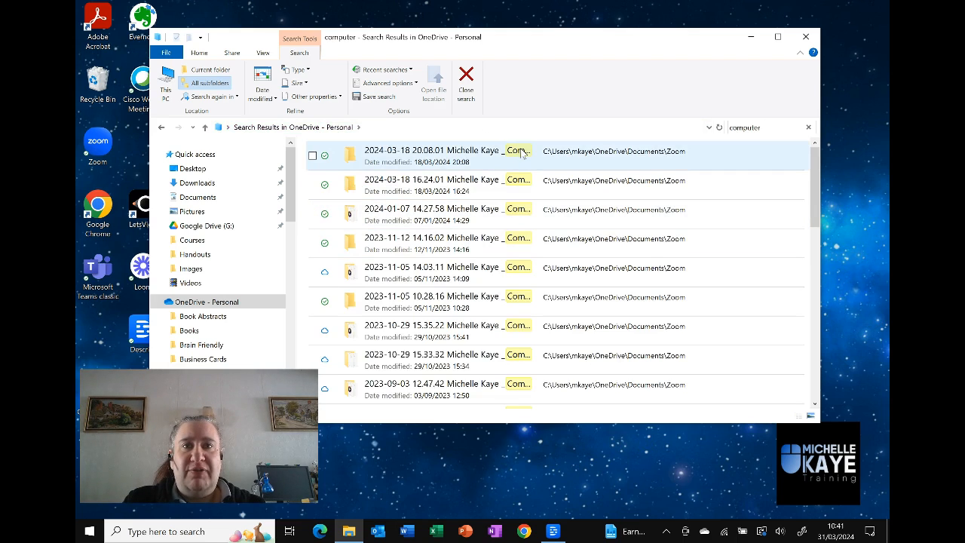
Scroll down the 'computer' results and check the Computer 101 ebook.
scroll("down", 3)
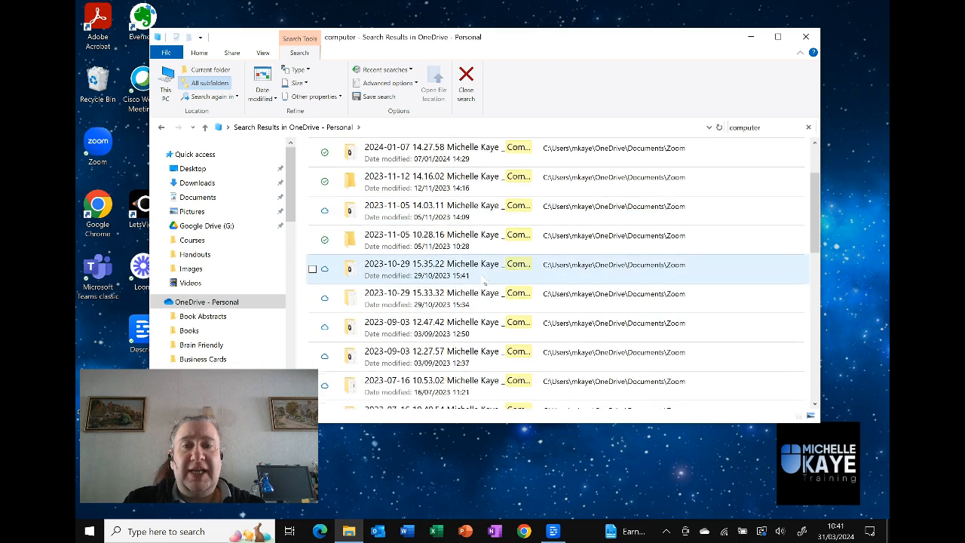
scroll("down", 3)
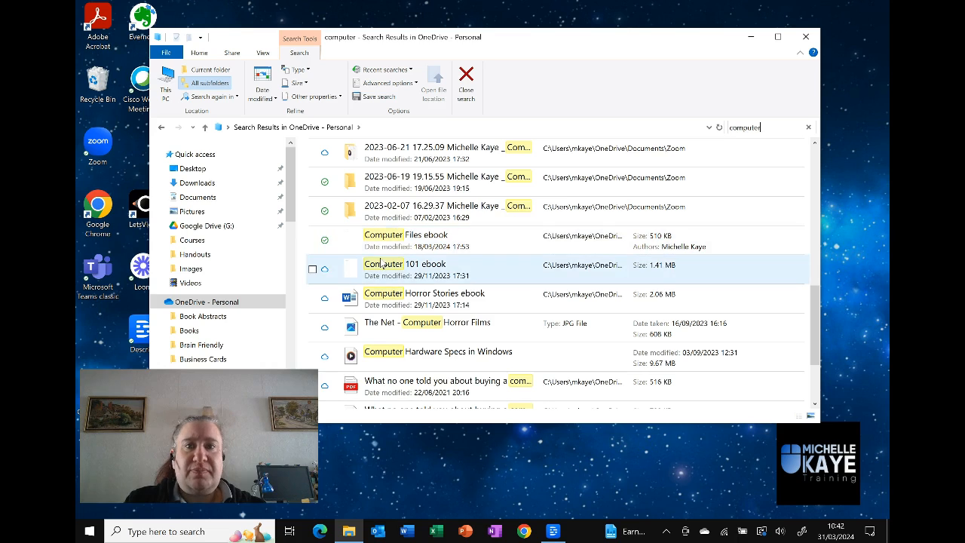
scroll("down", 3)
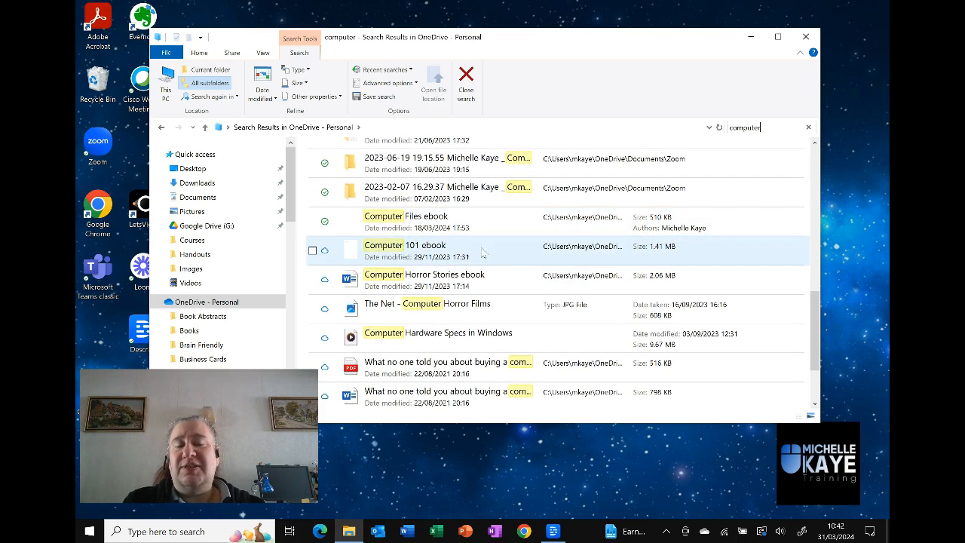
left_click(312, 250)
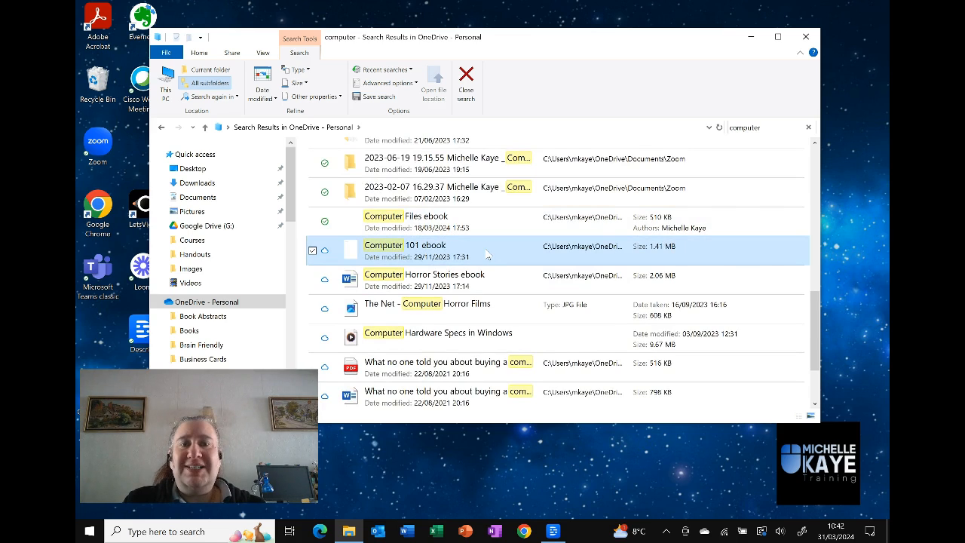